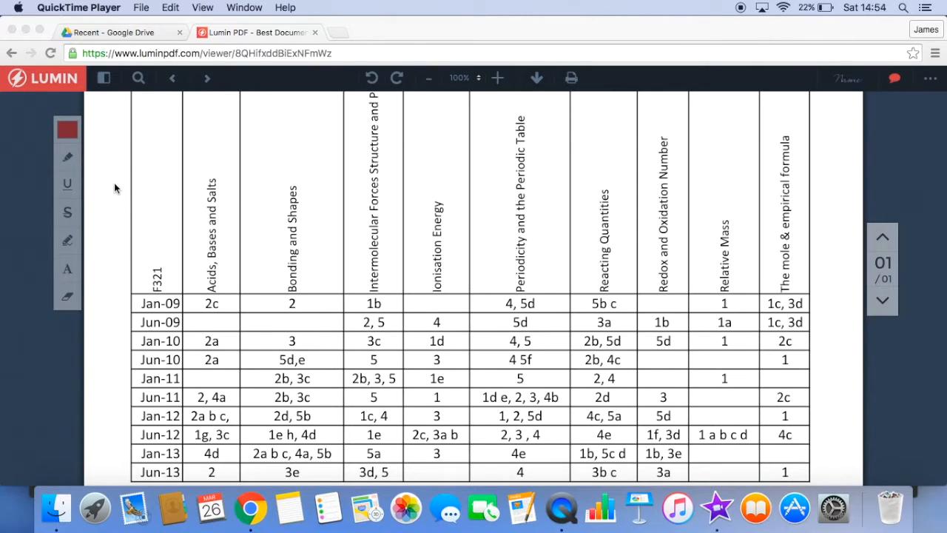
mouse_move(145, 234)
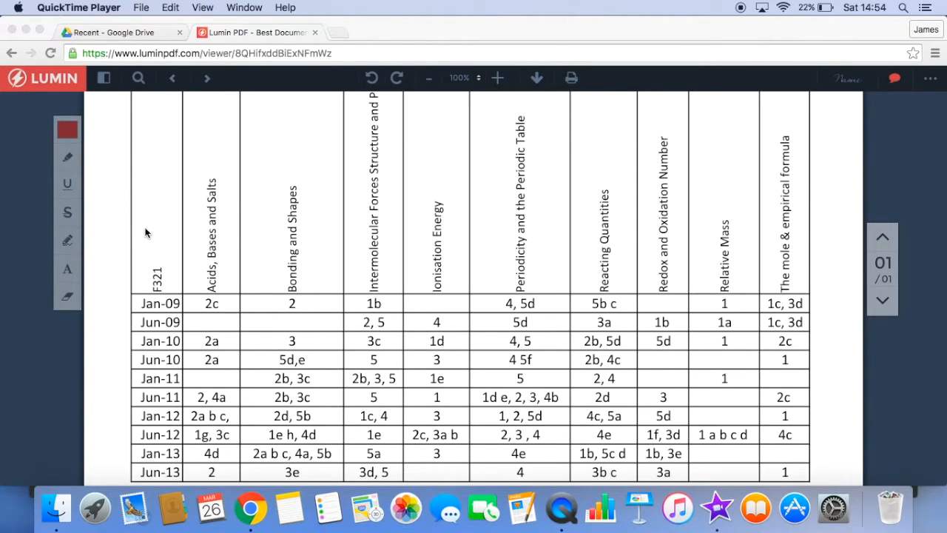
mouse_move(390, 244)
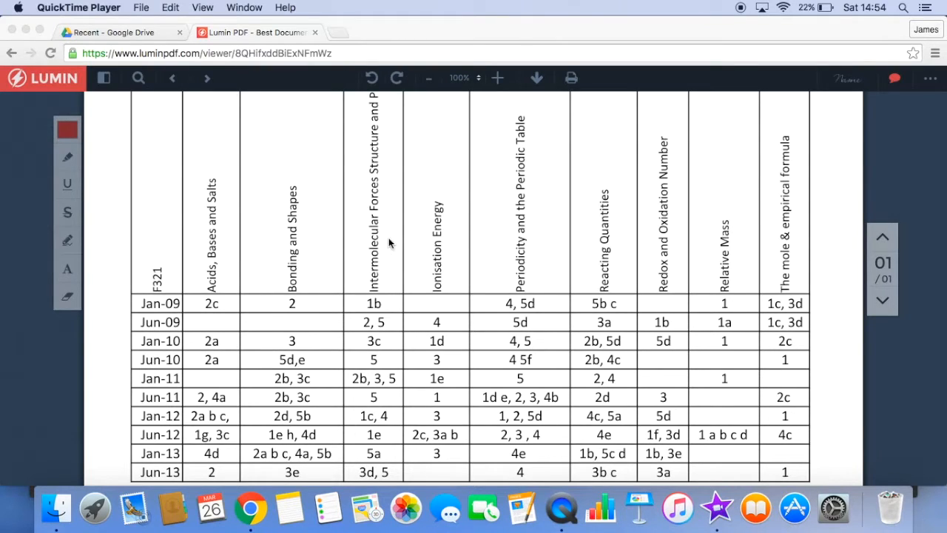
mouse_move(642, 255)
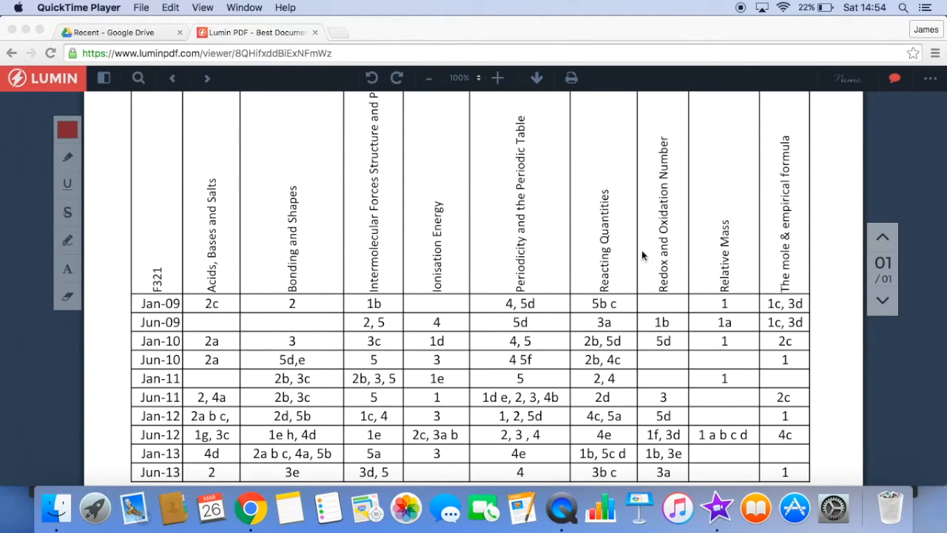
mouse_move(163, 235)
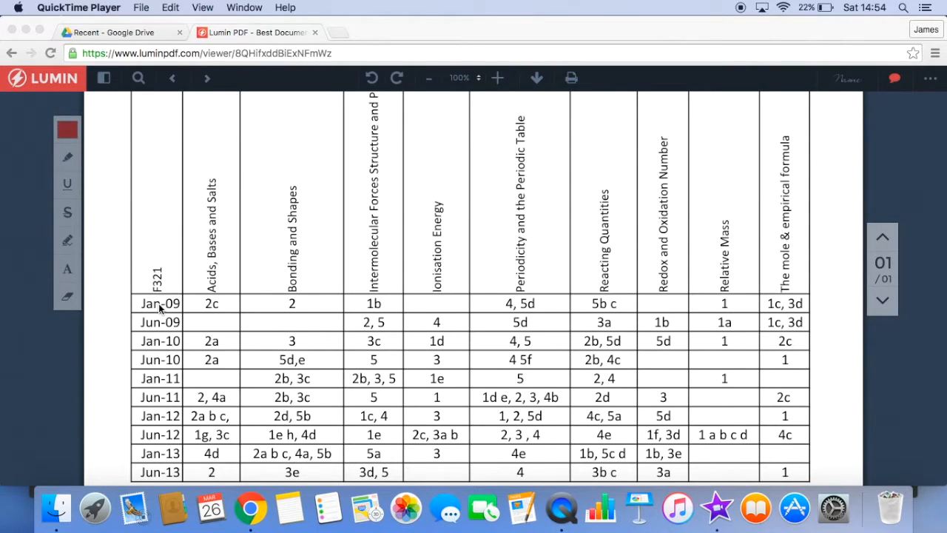
mouse_move(159, 475)
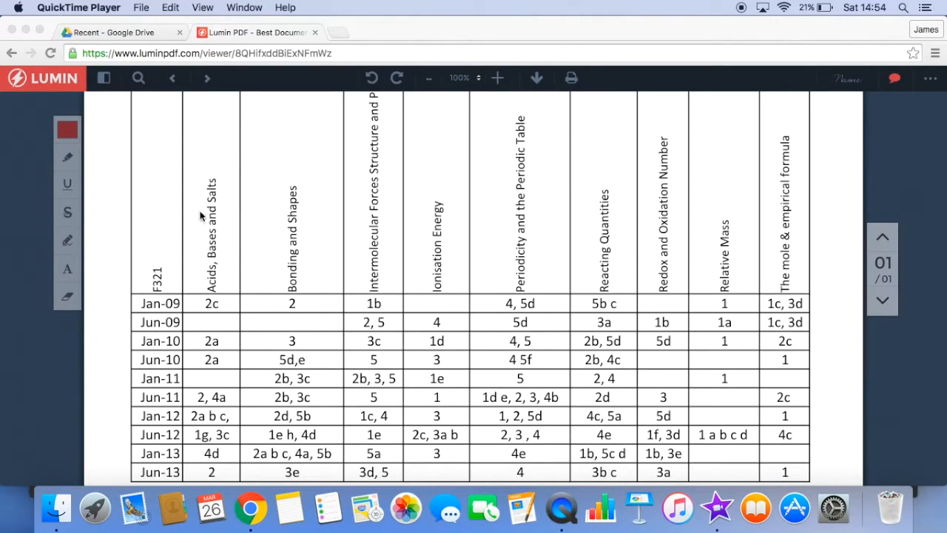
mouse_move(191, 306)
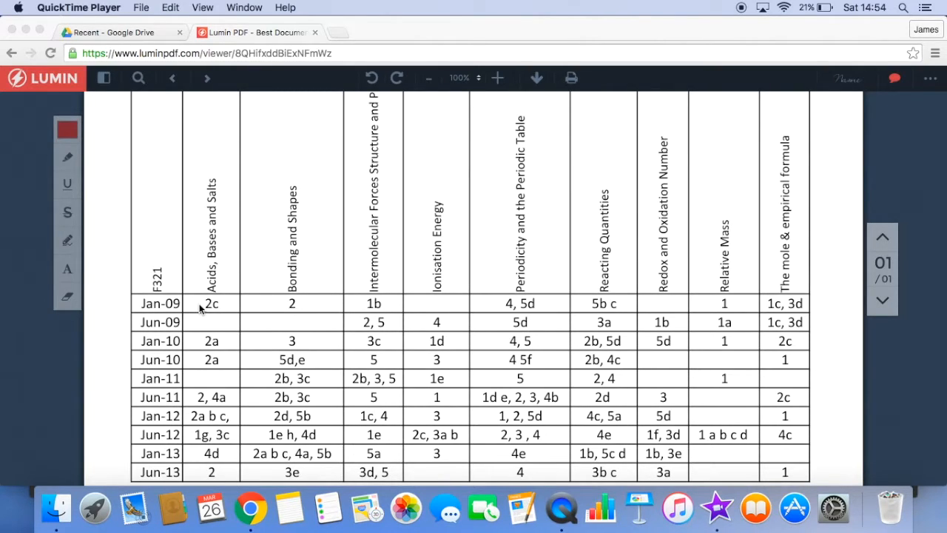
mouse_move(200, 346)
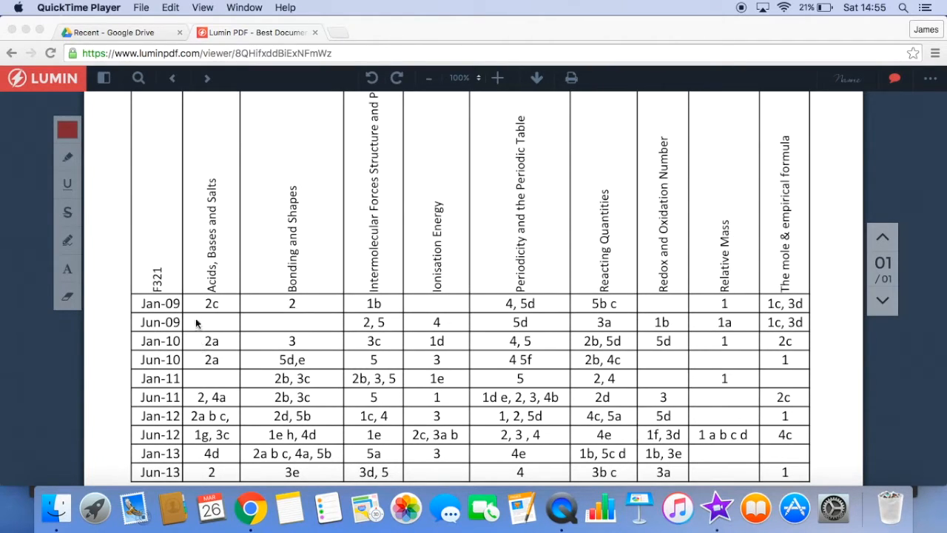
mouse_move(166, 228)
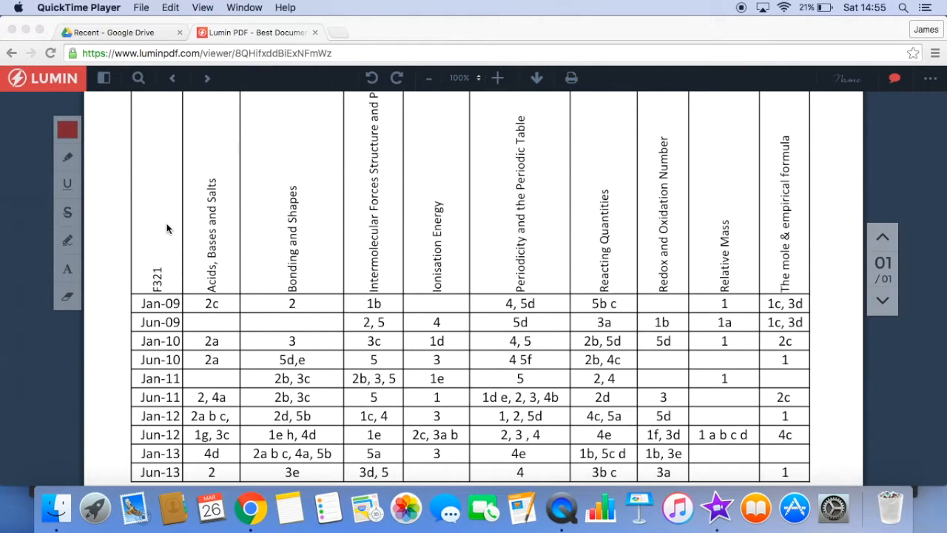